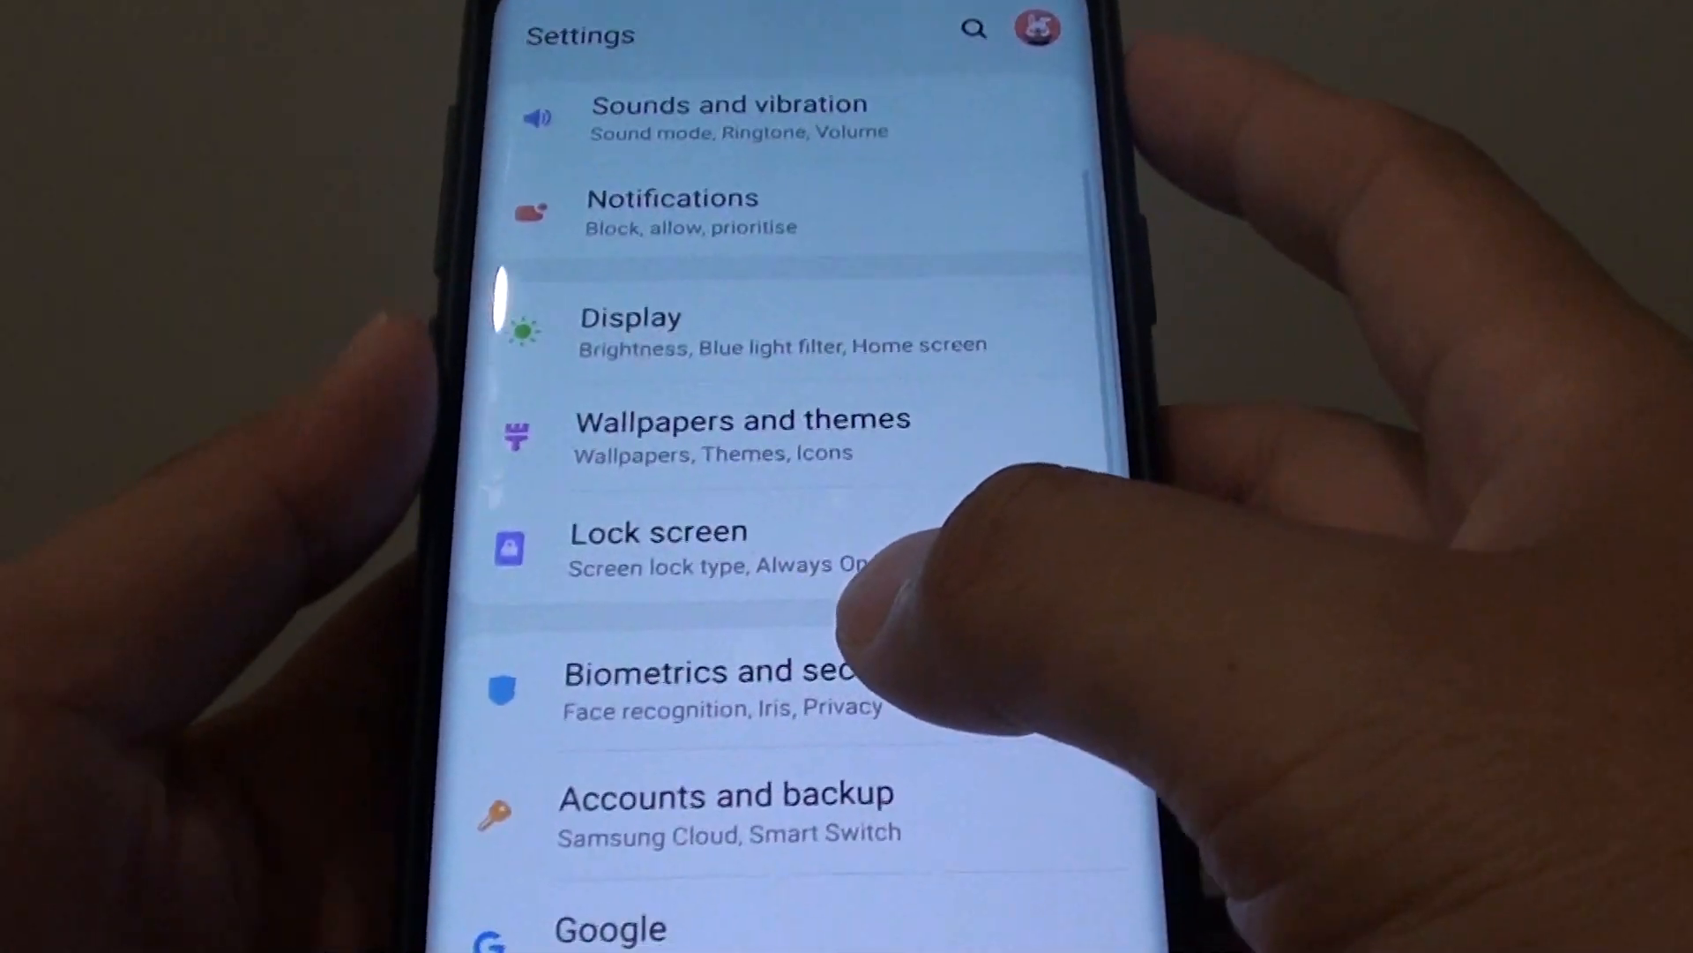
Step: Open Biometrics and security to reach Pin windows and its unpin PIN option
{"action": "scroll", "scroll_direction": "up", "scroll_amount": 3}
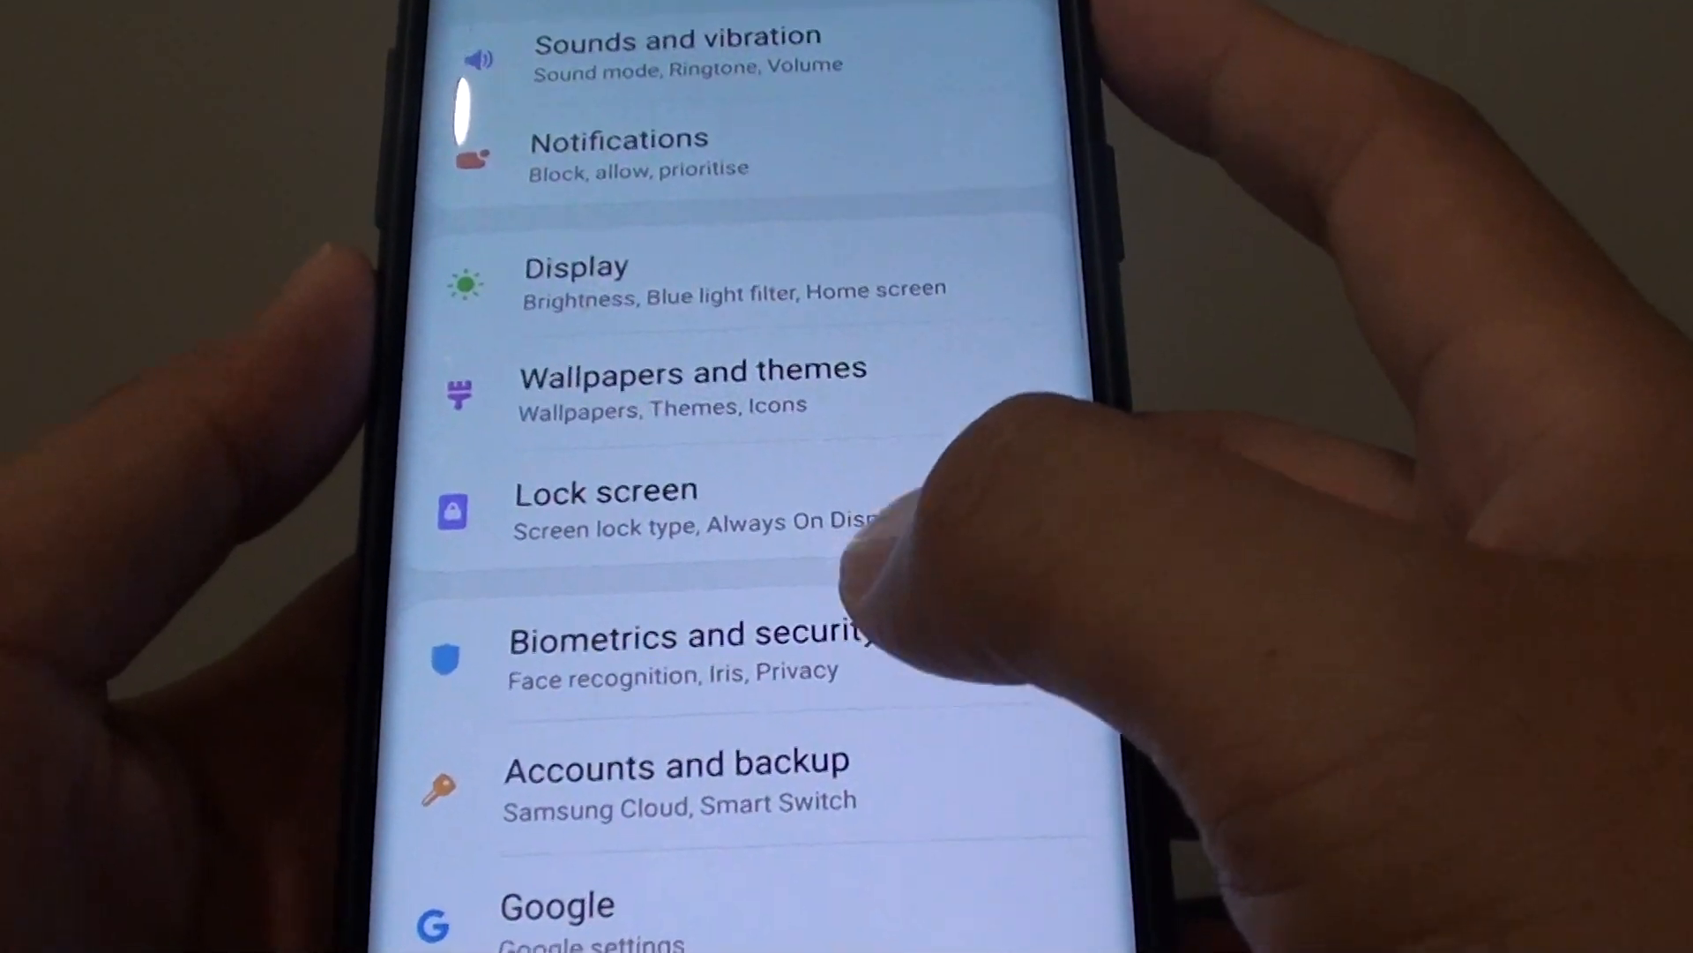
{"action": "left_click", "coordinate": [691, 649]}
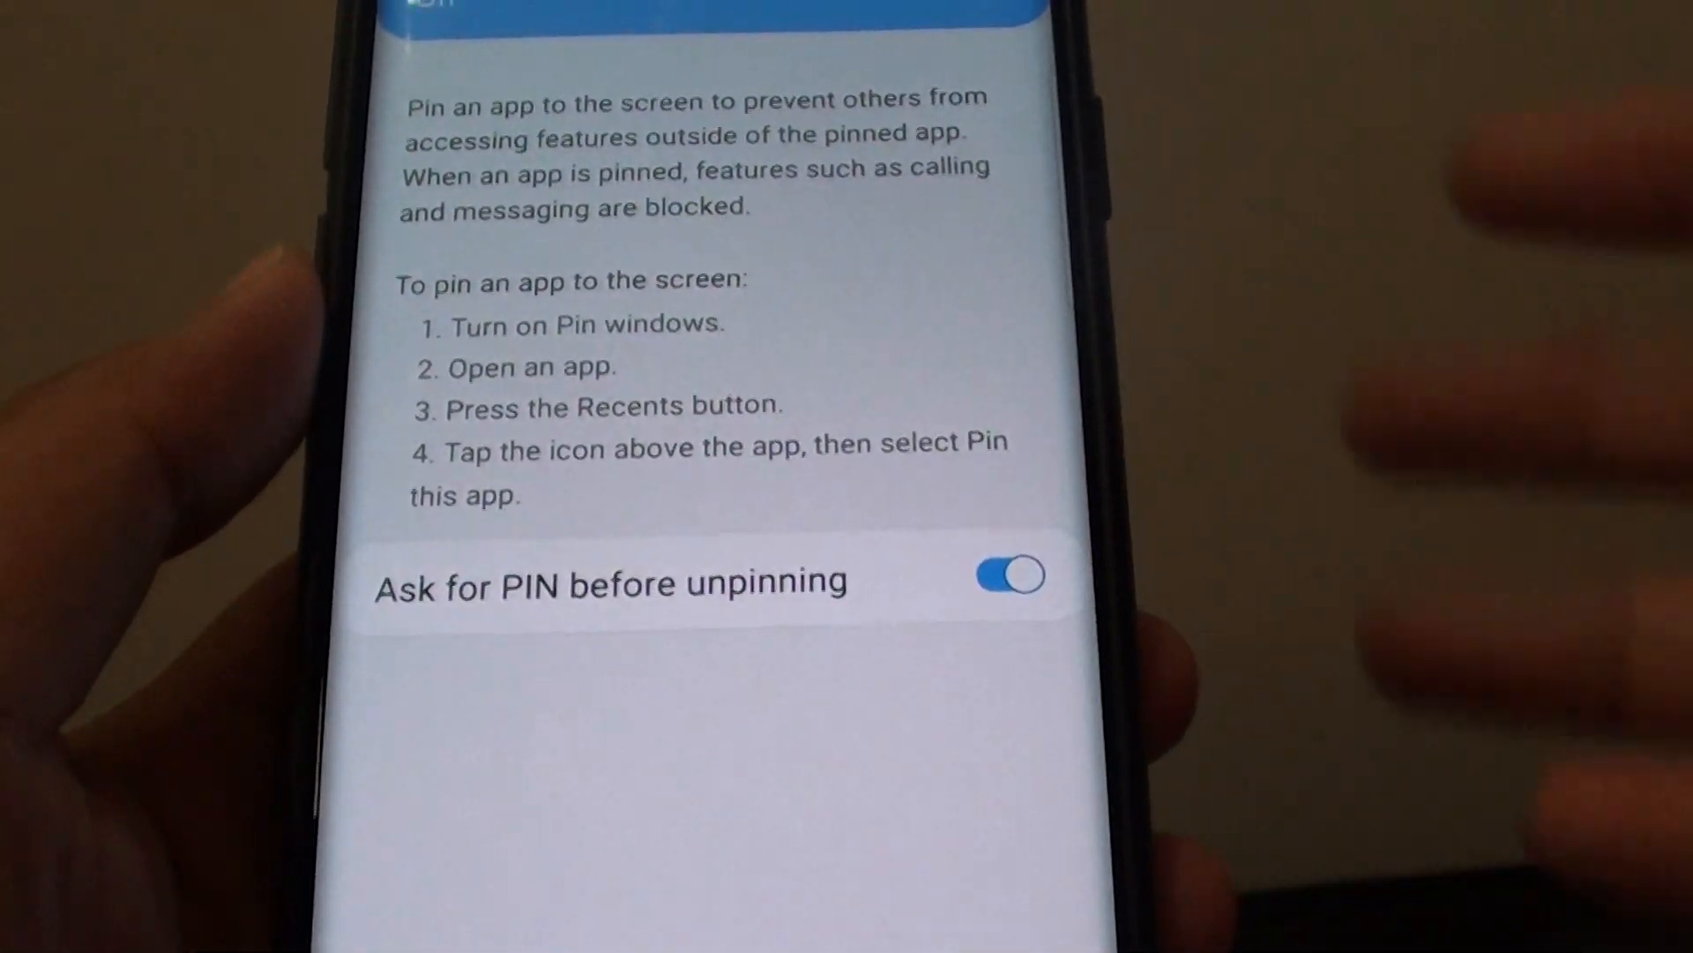
Step: Open the Clock app from the app drawer and start the Stopwatch
{"action": "scroll", "scroll_direction": "up", "scroll_amount": 3}
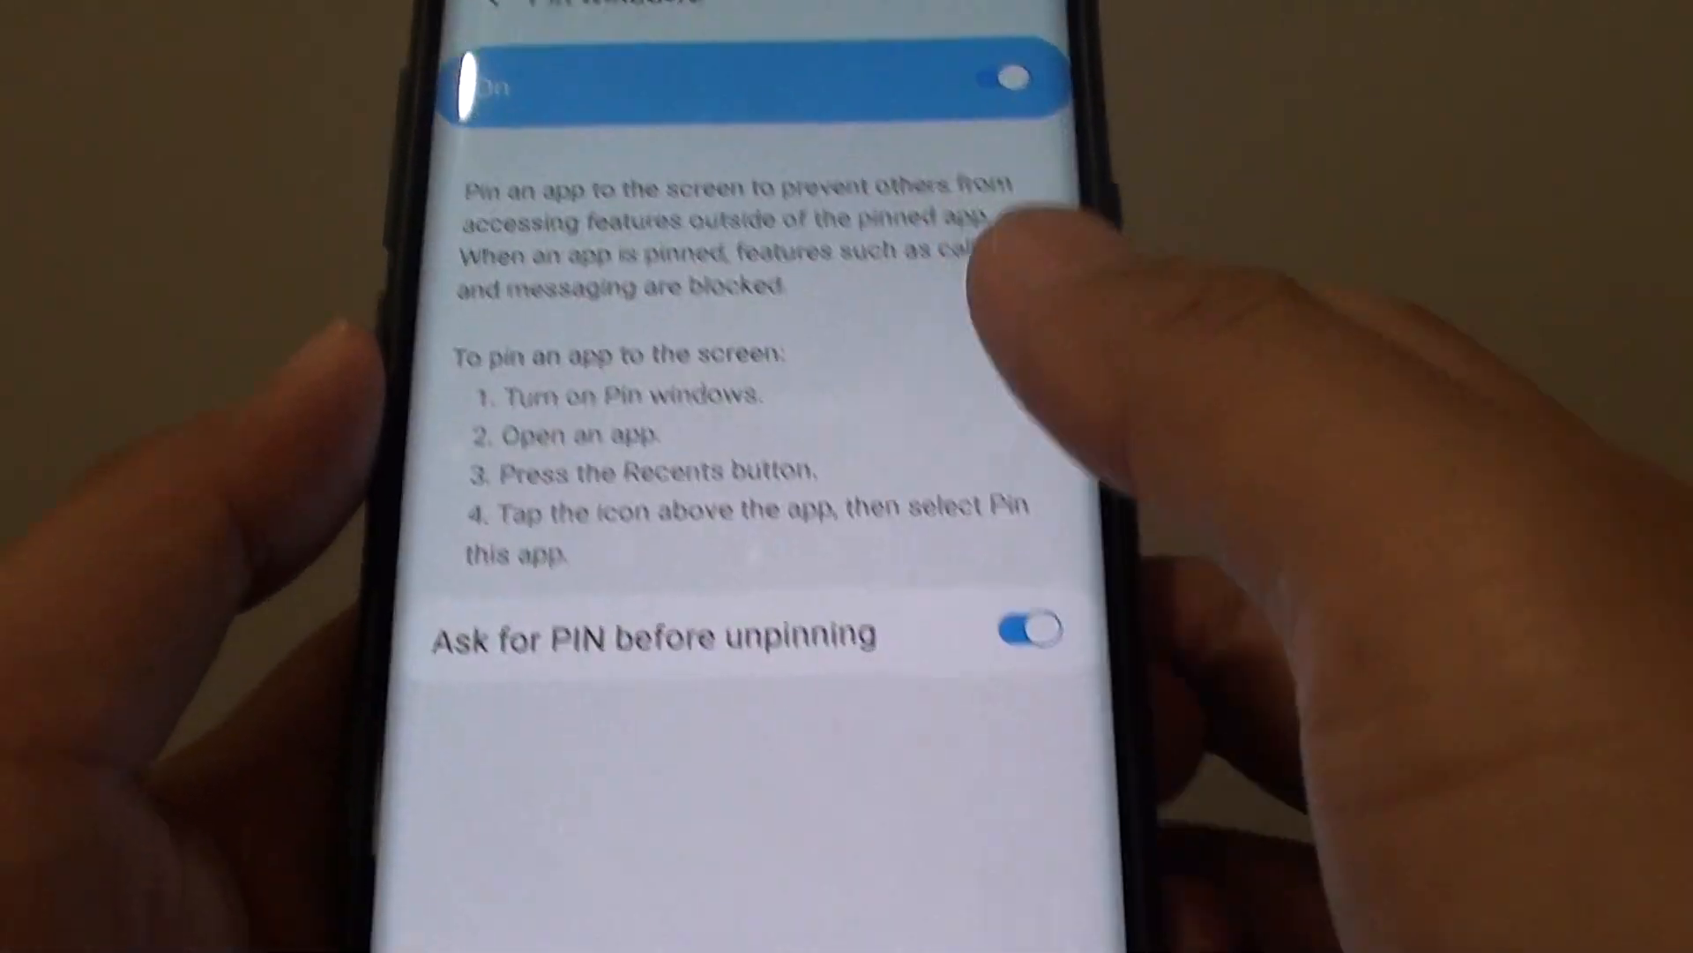
{"action": "scroll", "scroll_direction": "up", "scroll_amount": 3}
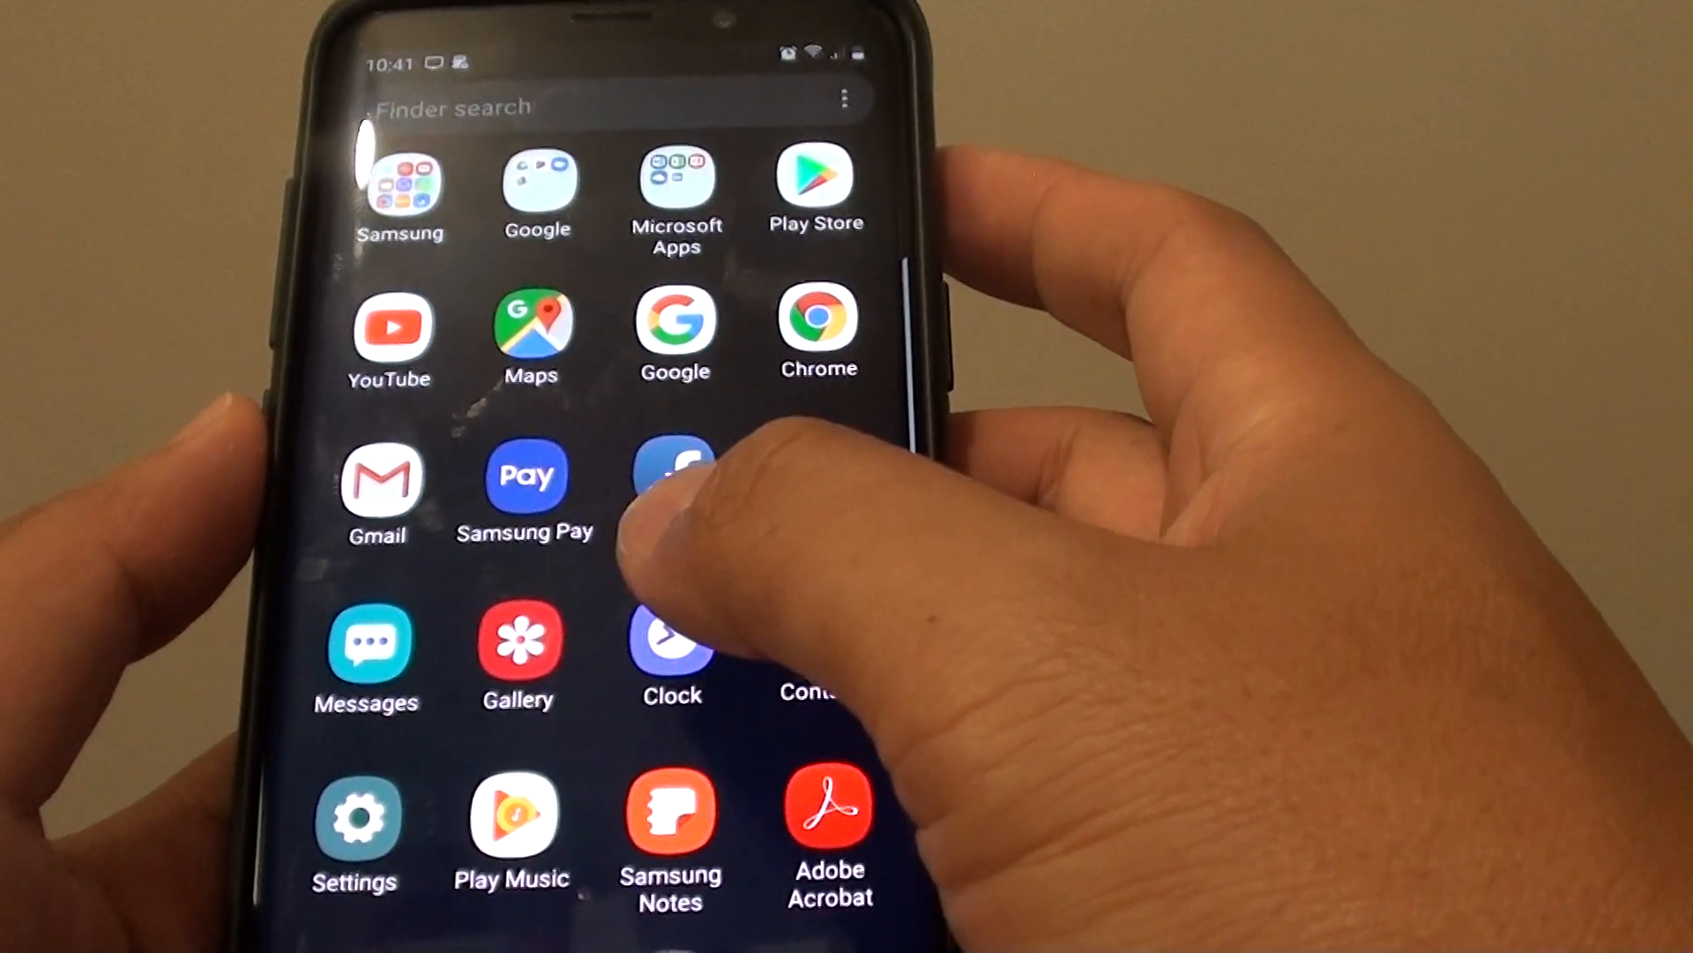
{"action": "left_click", "coordinate": [670, 643]}
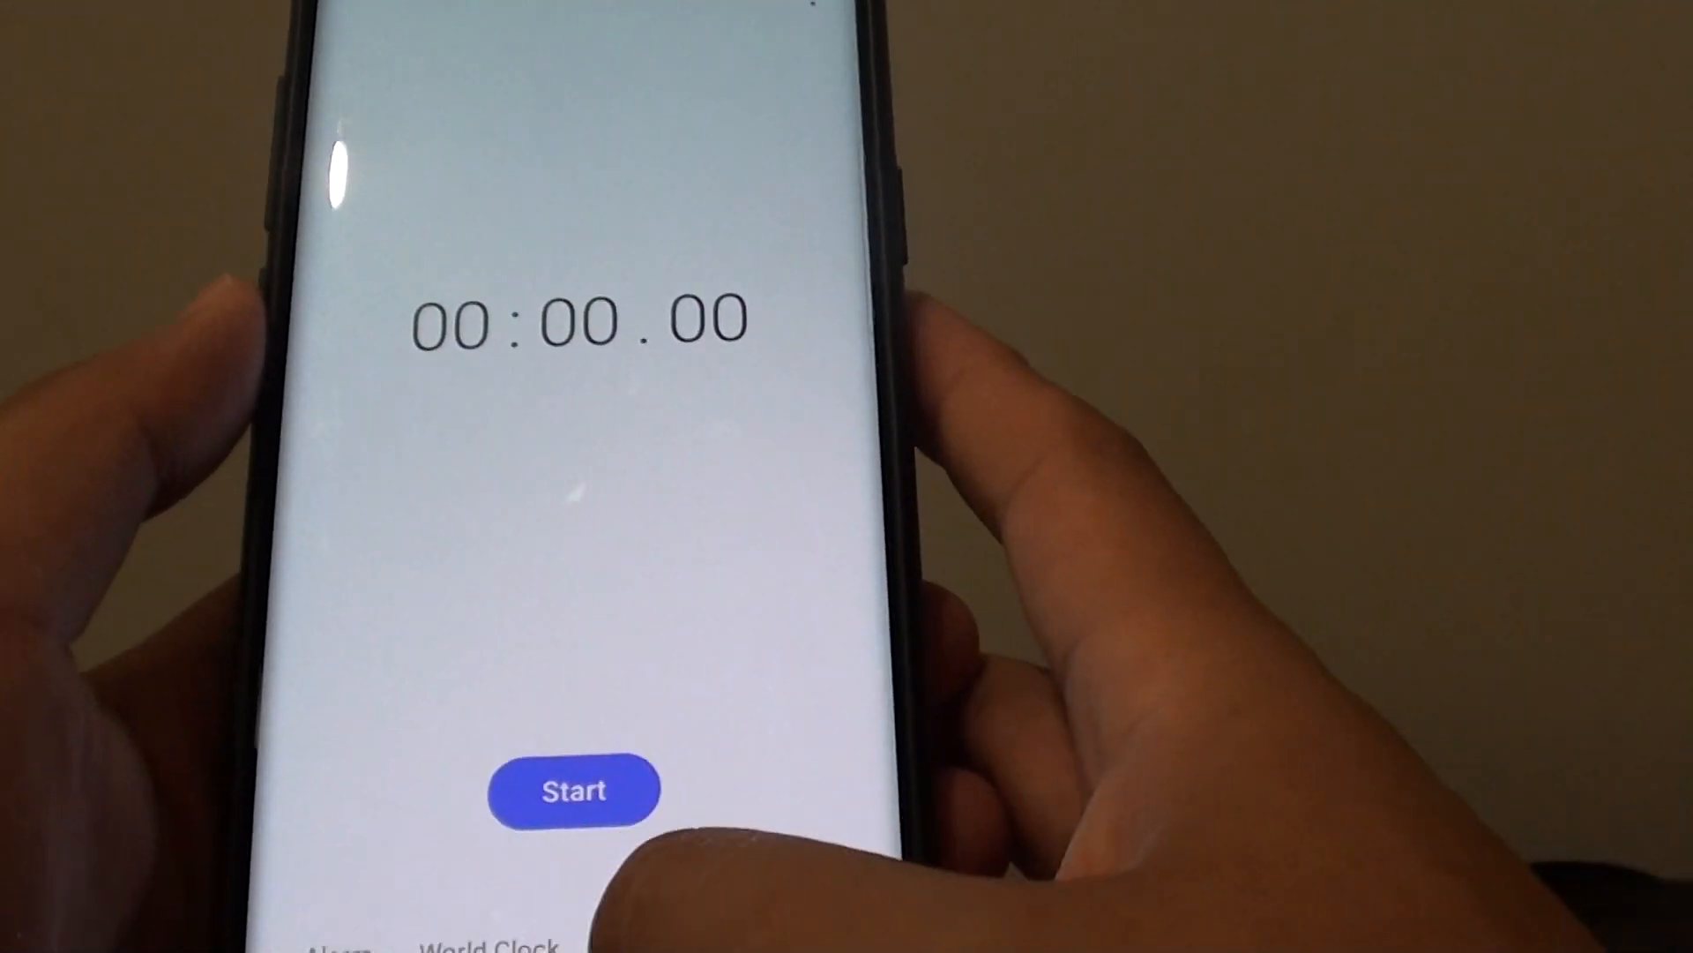
{"action": "left_click", "coordinate": [575, 788]}
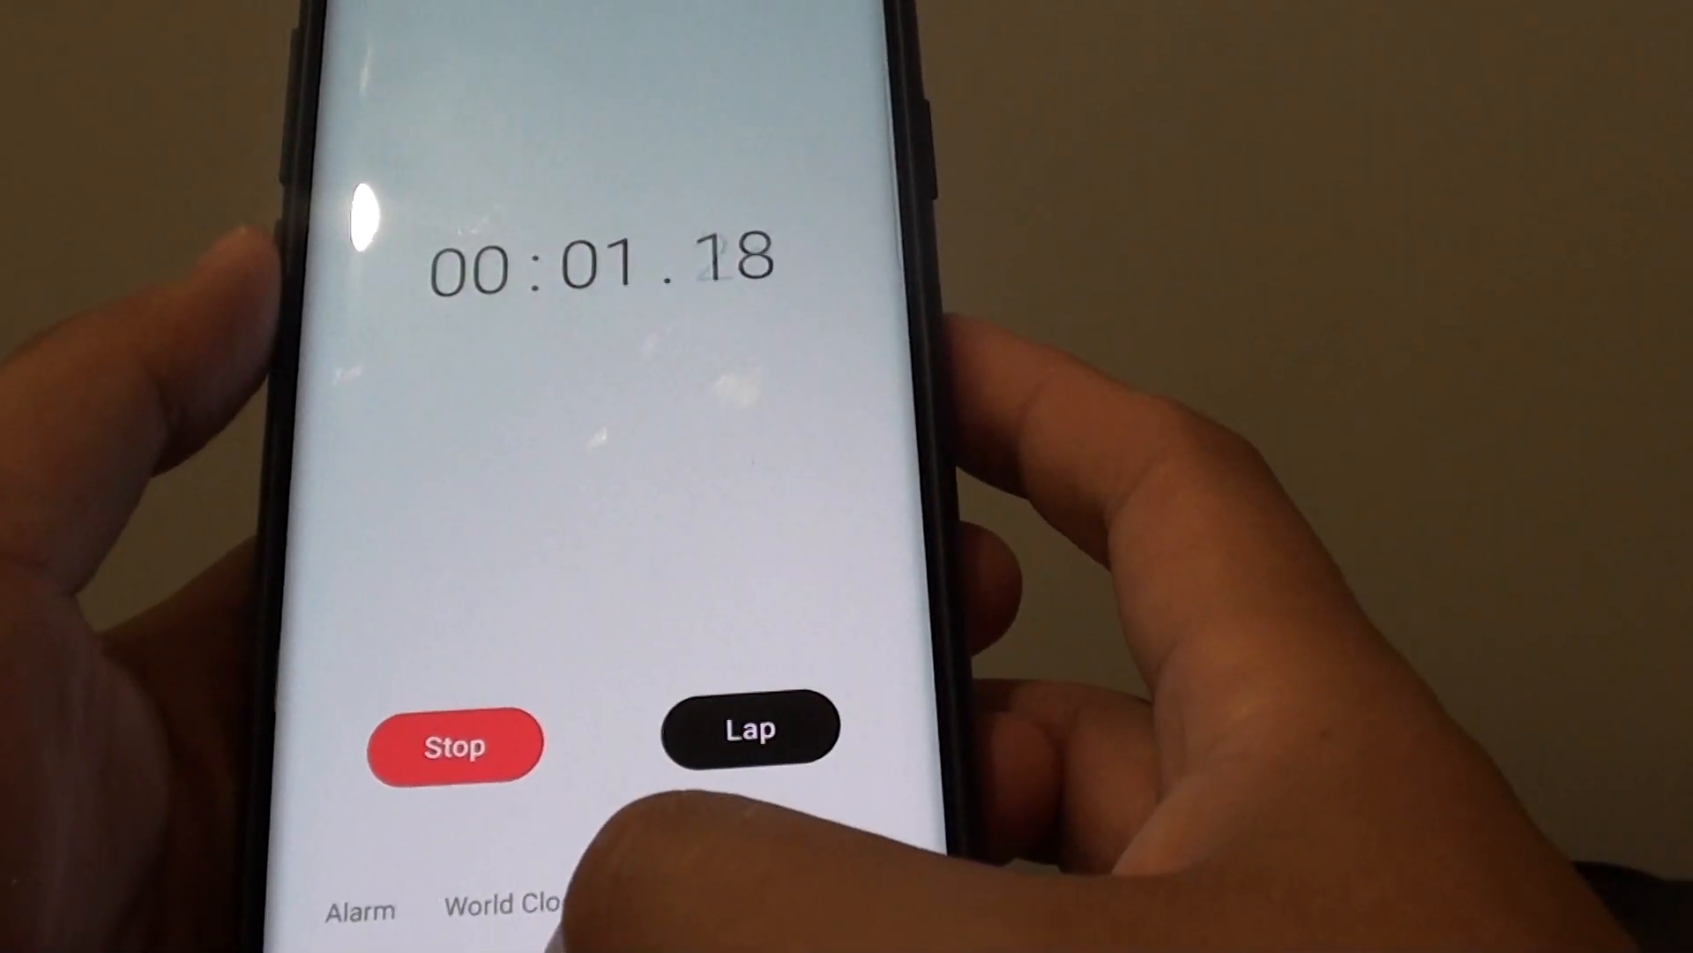